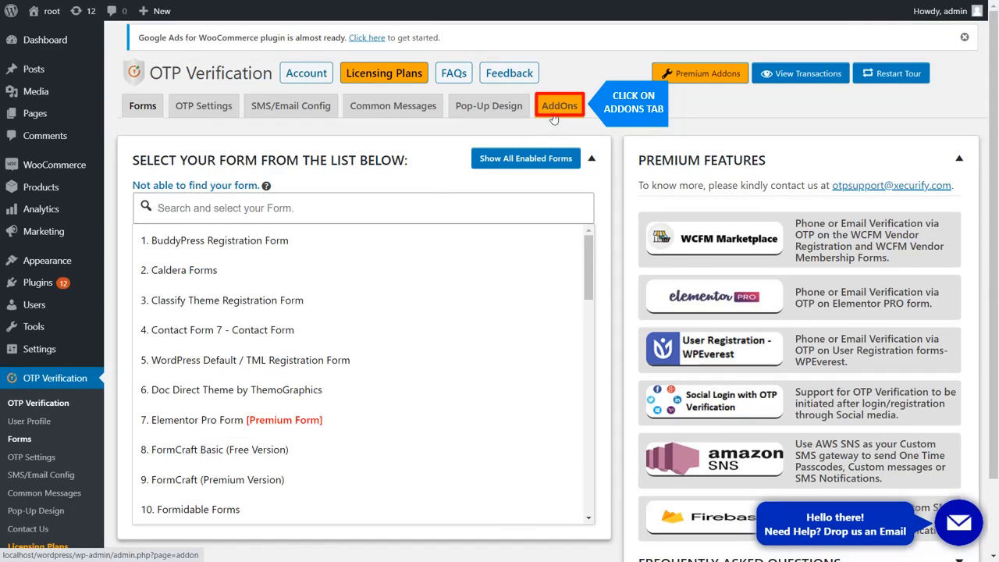
Open the Ultimate Member SMS Notification add-on settings from the AddOns list.
click(560, 105)
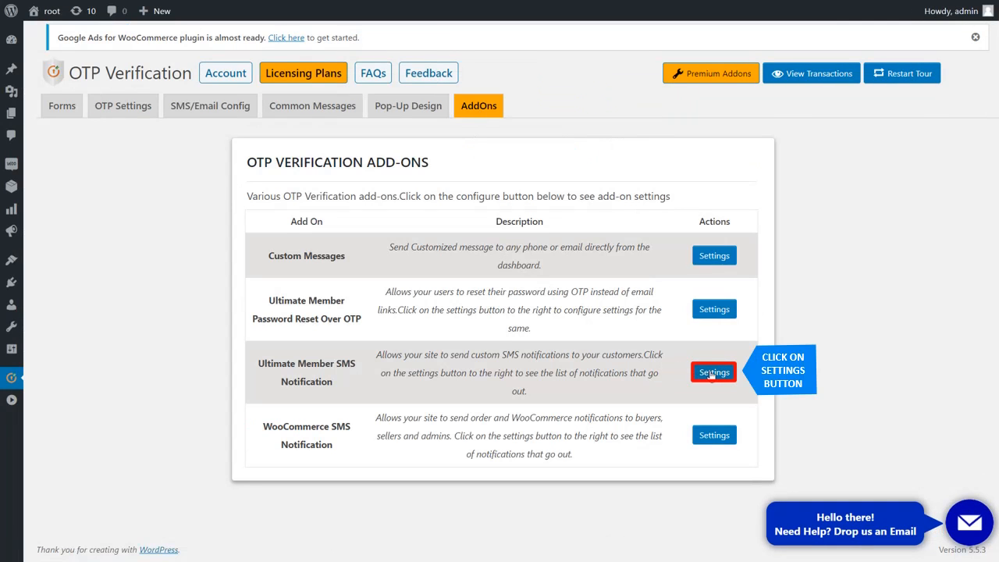
click(713, 371)
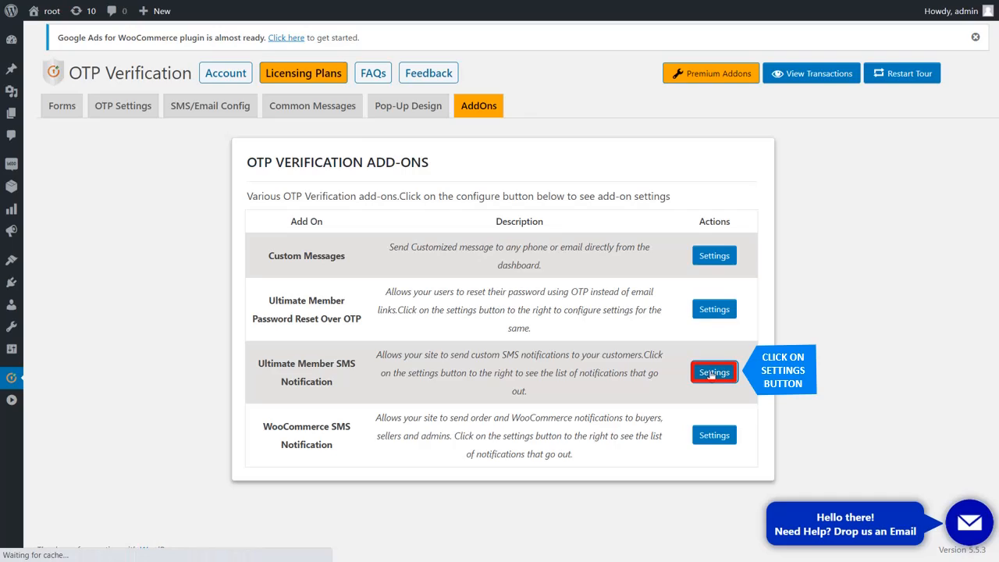
click(713, 372)
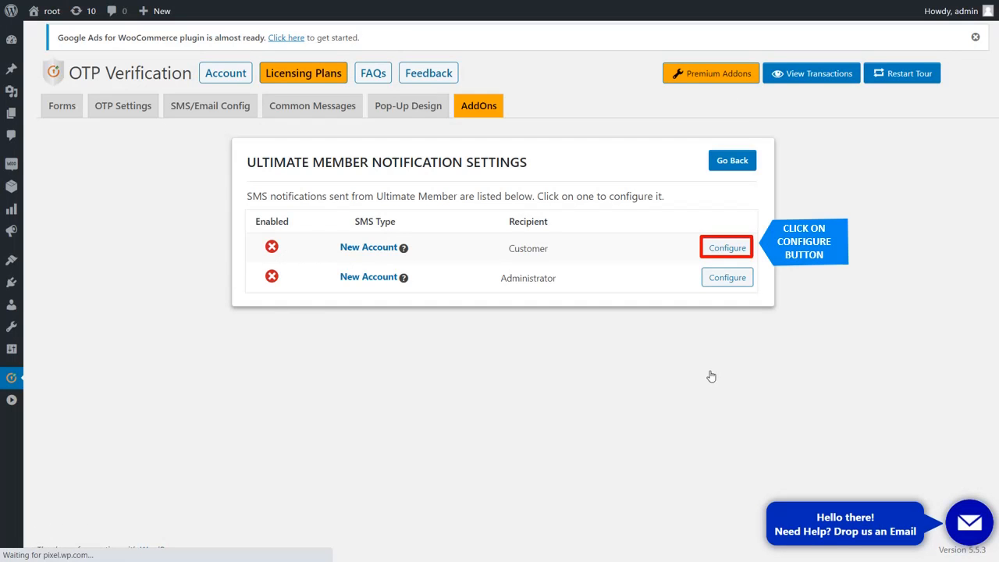
Enable the Customer New Account SMS notification for Ultimate Member.
click(727, 248)
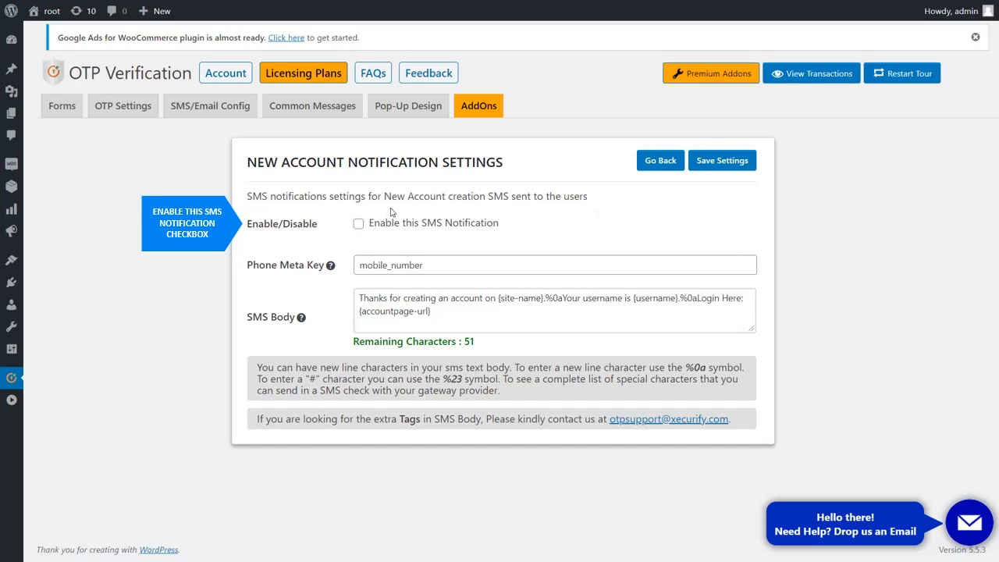
click(359, 223)
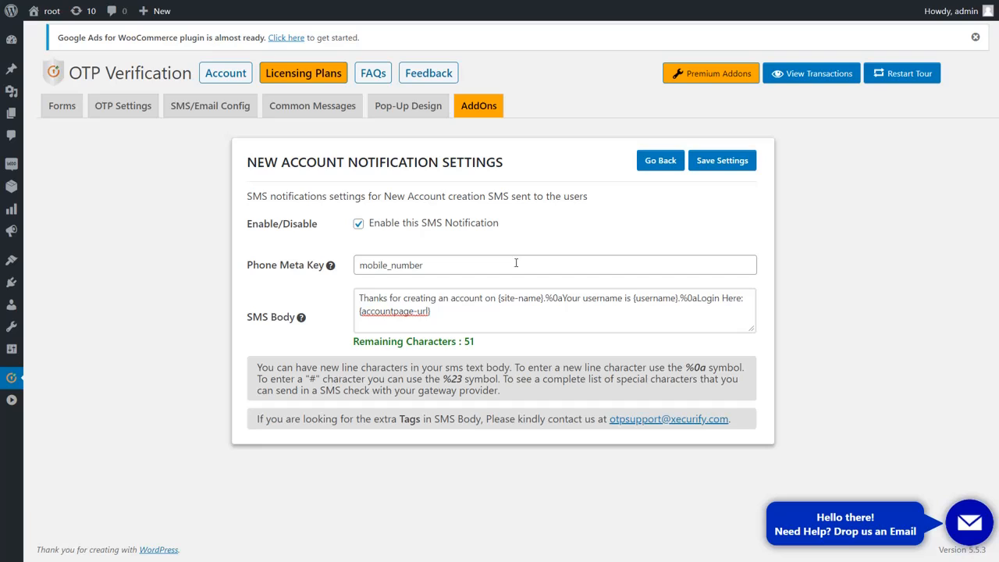
mouse_move(300, 318)
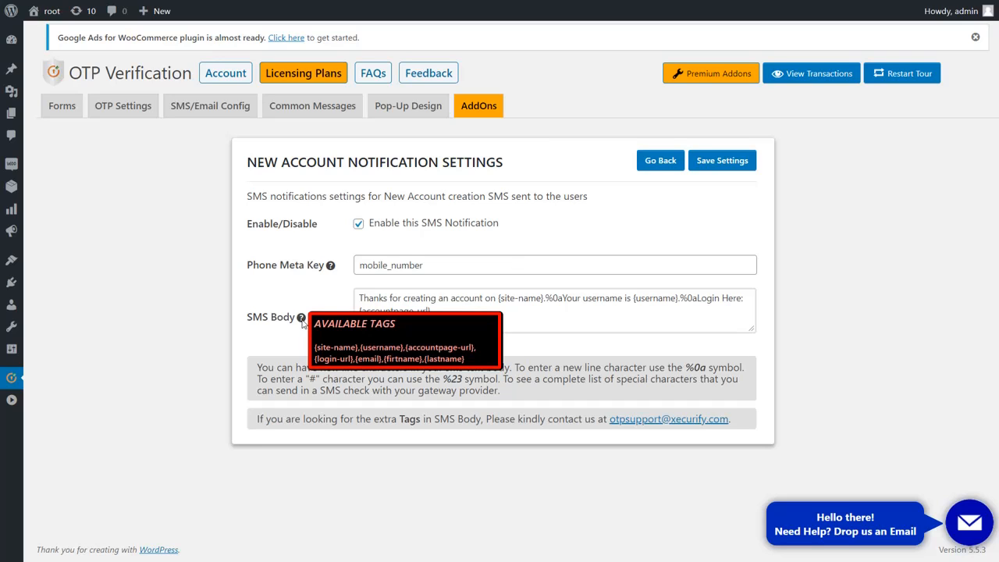
click(555, 310)
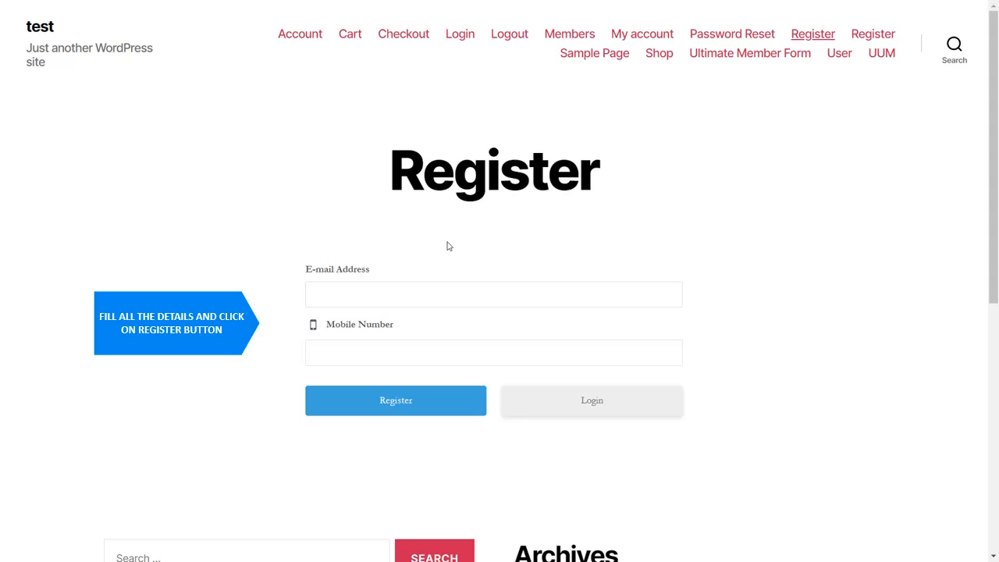
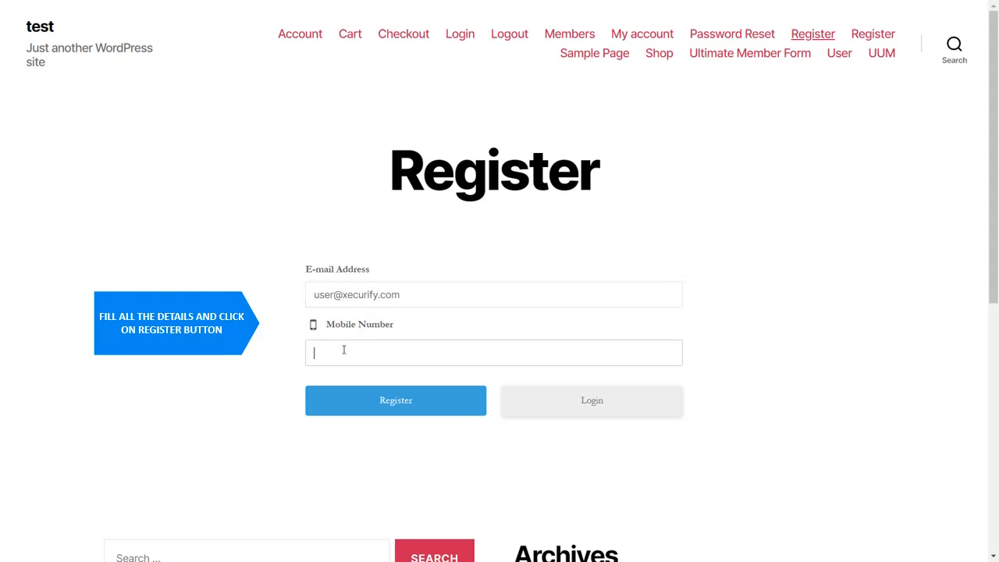
text(+12345678901)
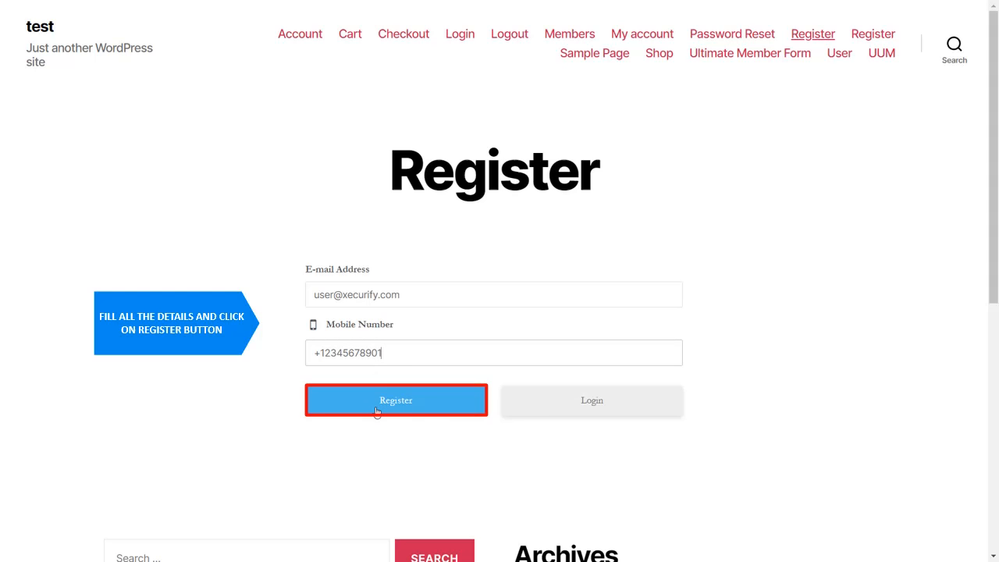
click(396, 399)
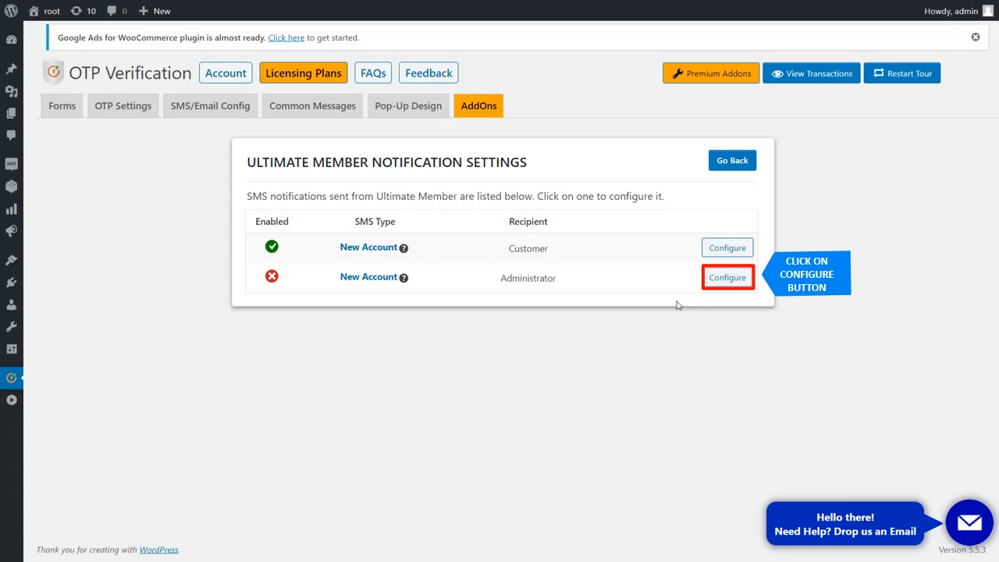
click(727, 277)
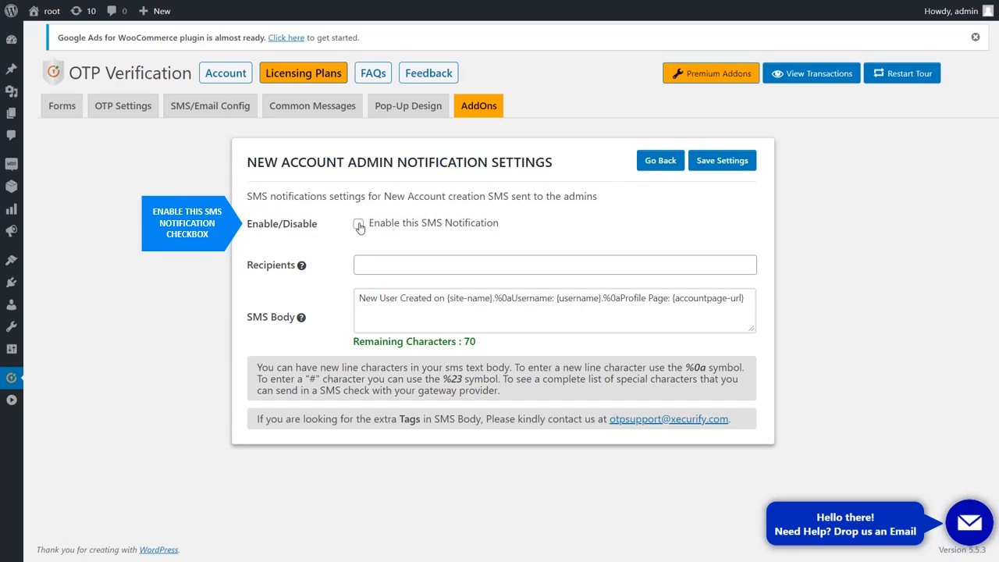
click(358, 222)
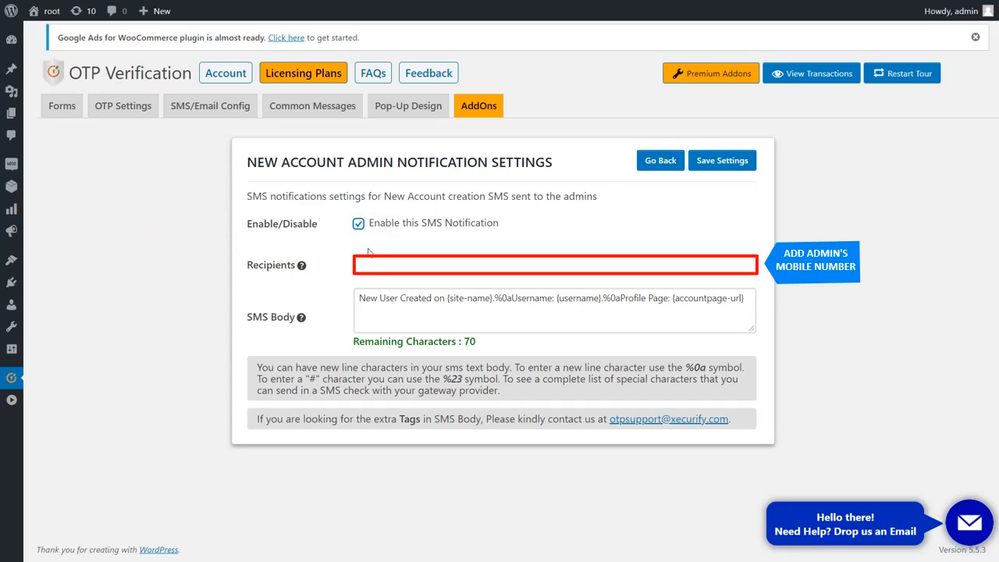
text(+34567890123)
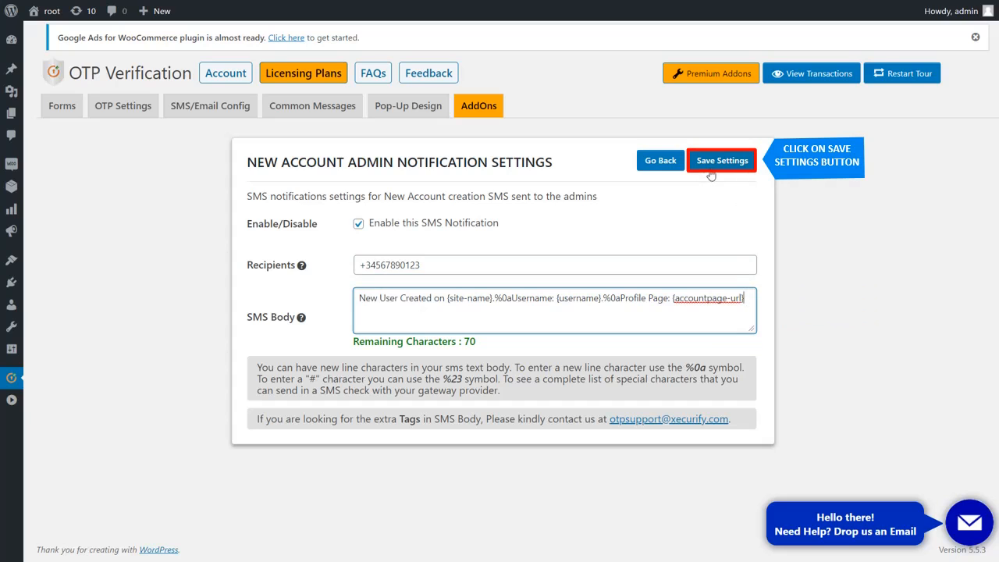
click(721, 160)
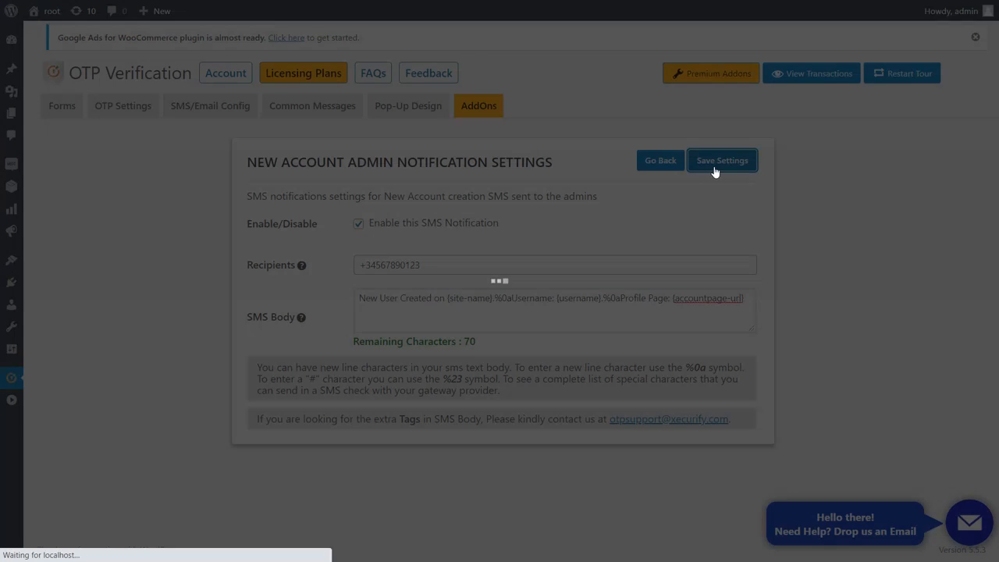
click(721, 160)
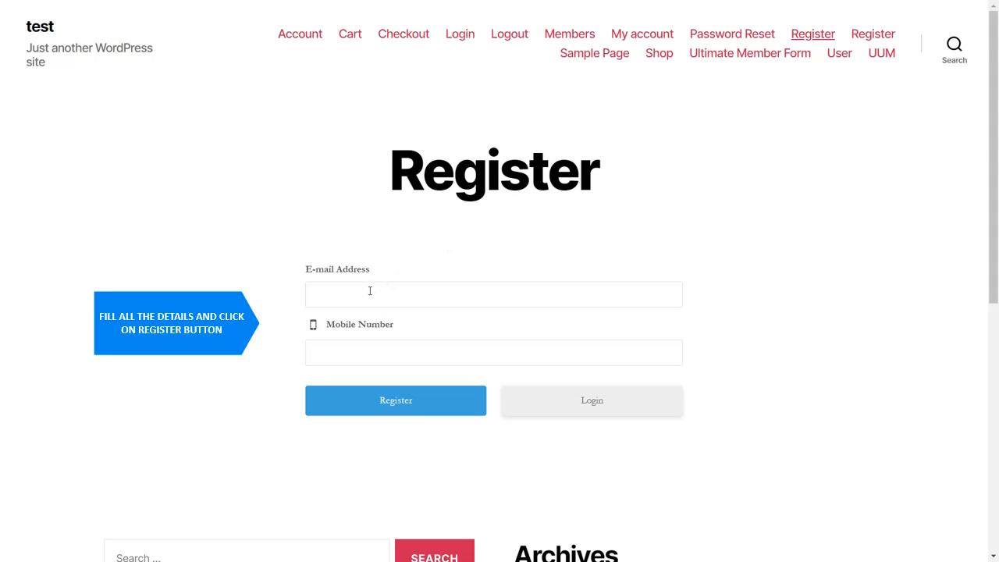
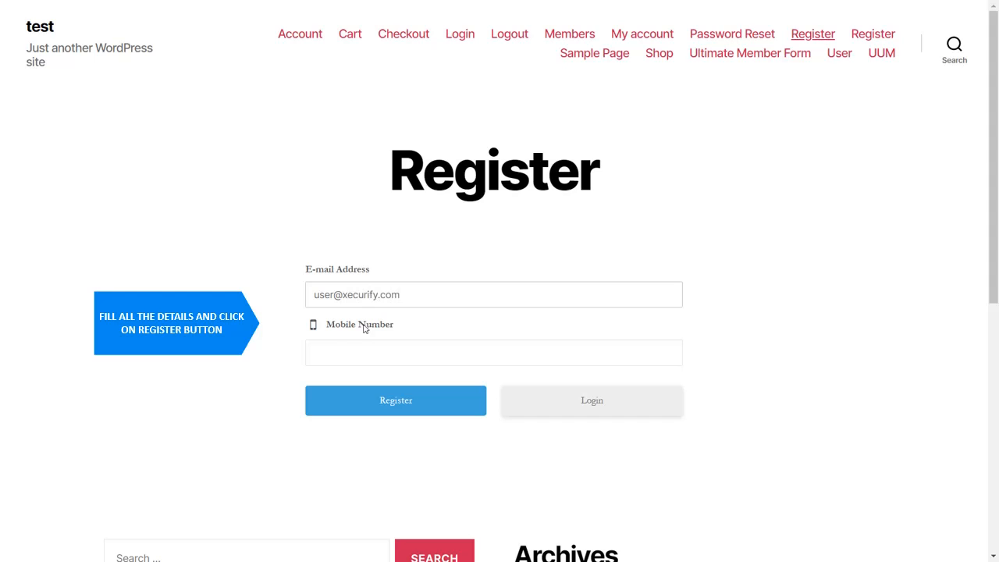
text(+1234567890)
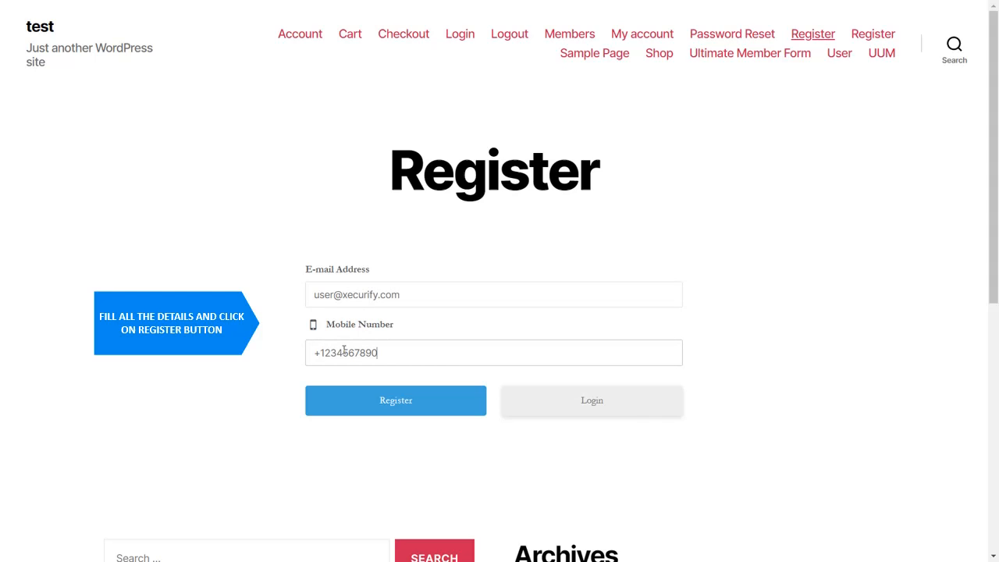
click(396, 401)
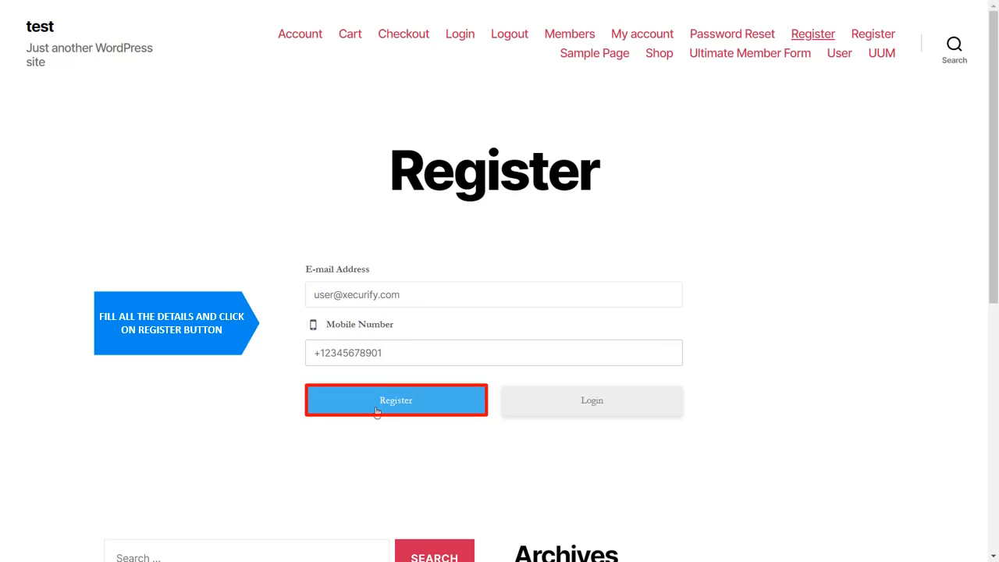
click(396, 400)
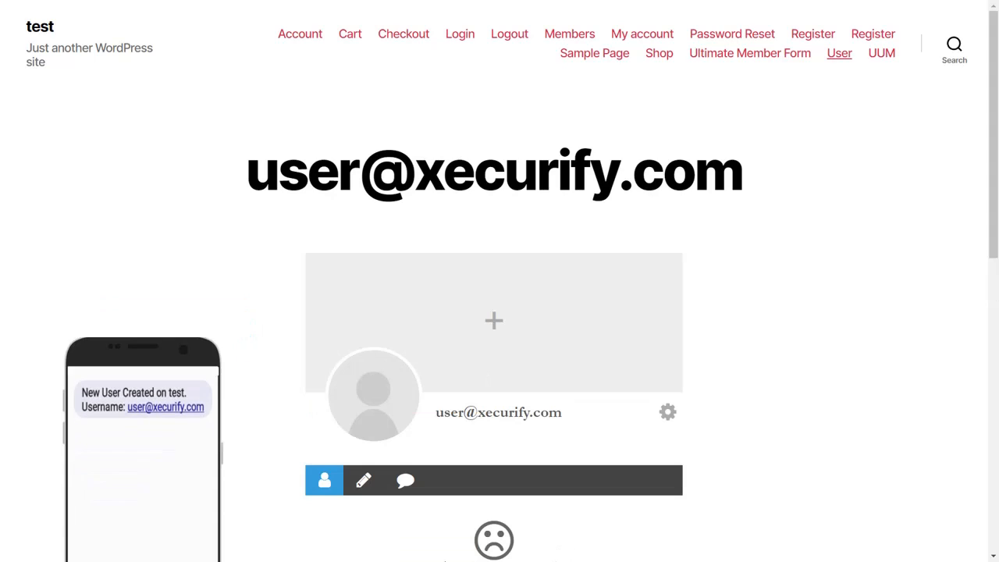